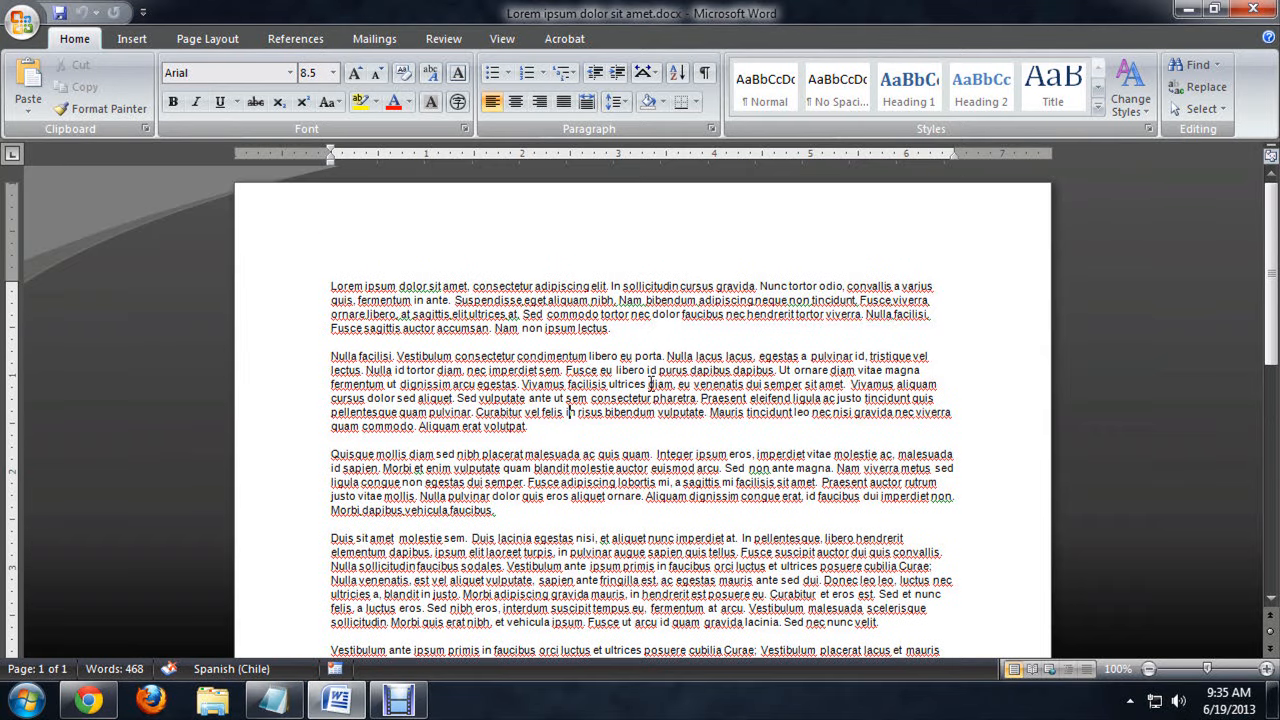
Select all of the lorem ipsum text in the document with Ctrl+A
scroll("up", 3)
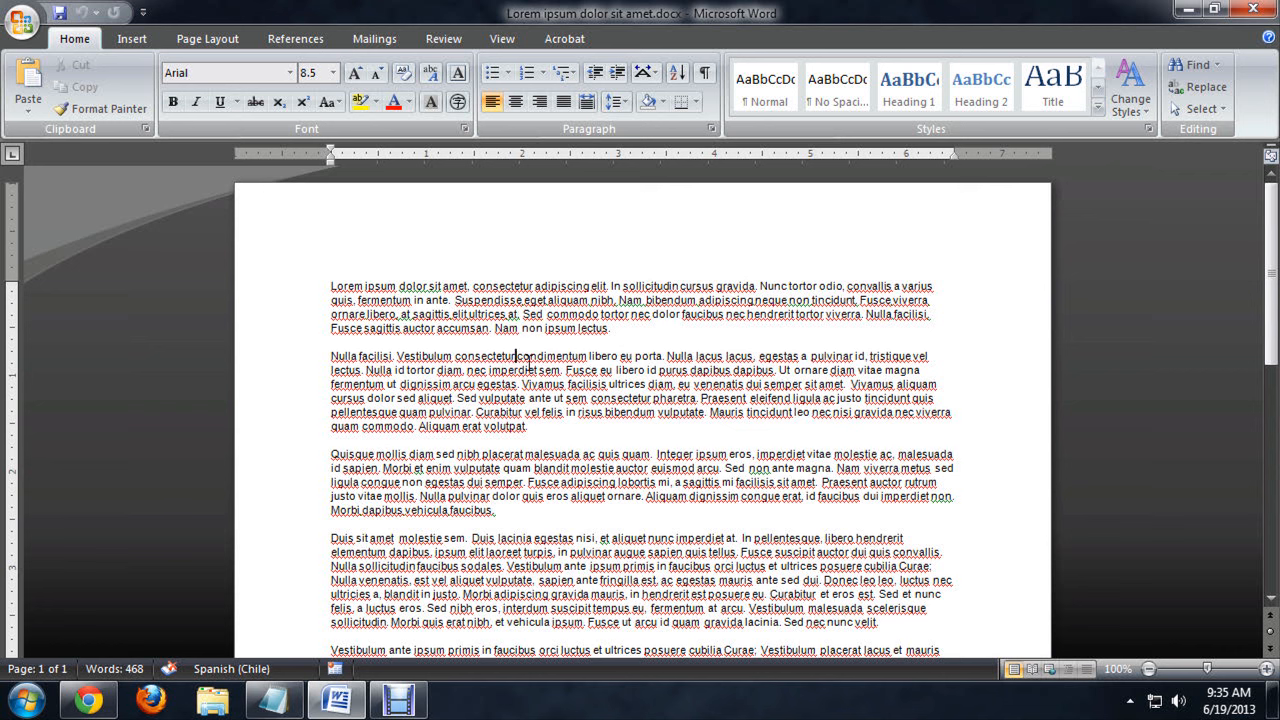
key("ctrl+a")
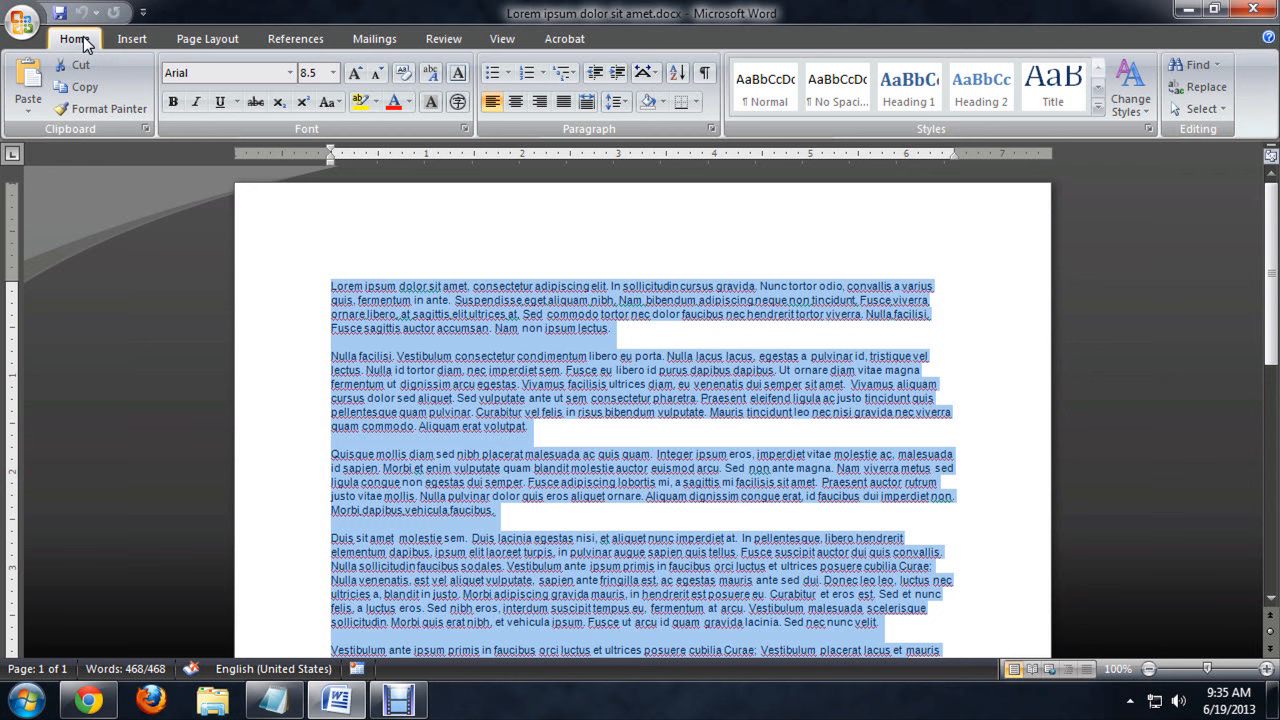
mouse_move(480, 100)
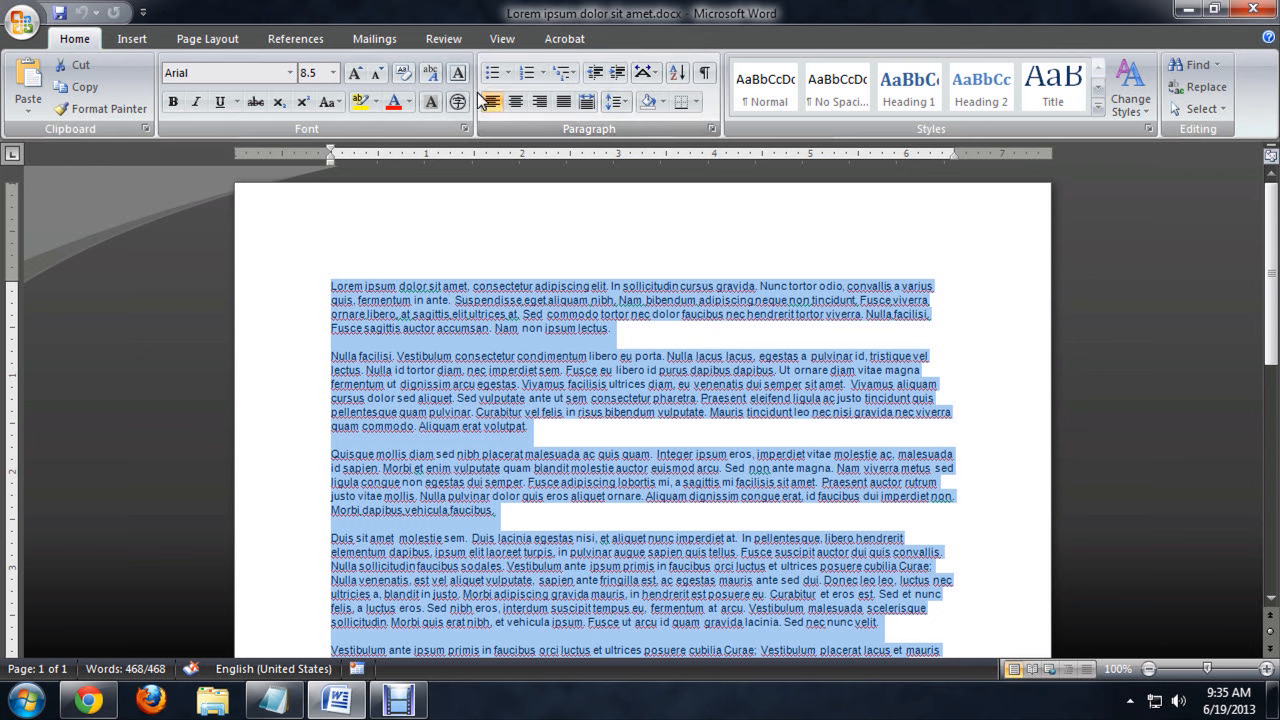
mouse_move(536, 126)
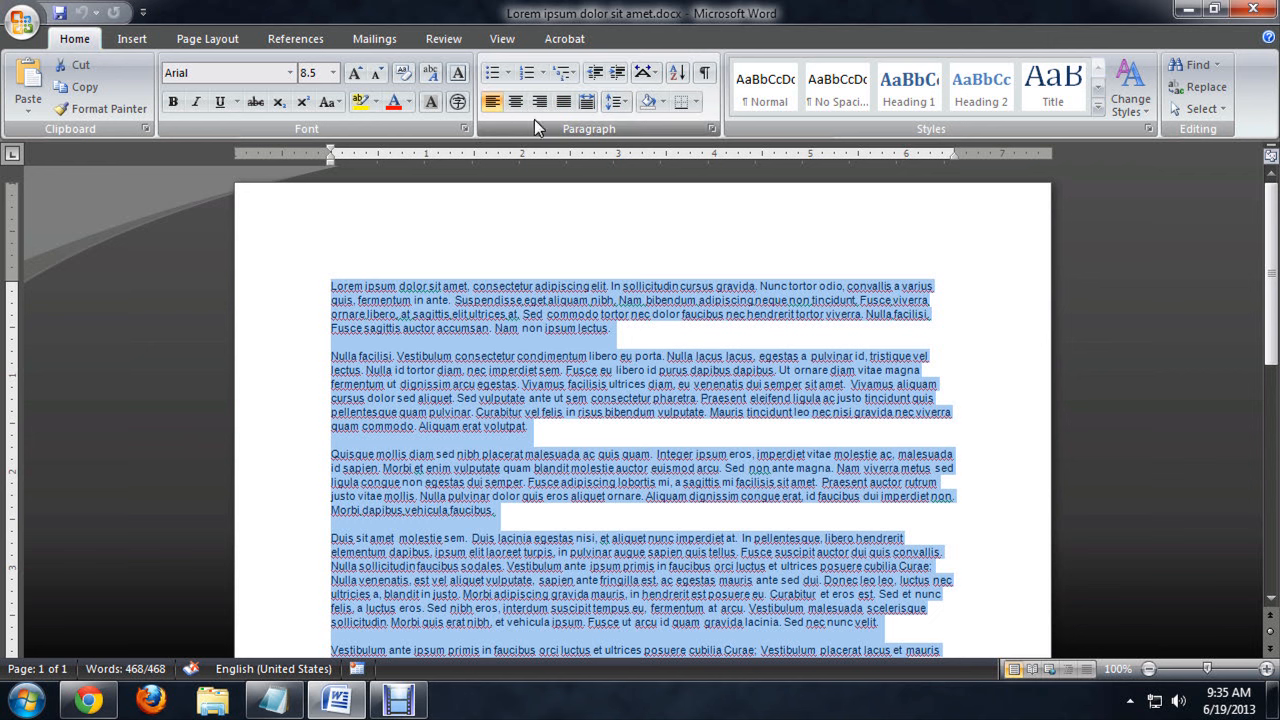
Try other alignments, then set the selected paragraphs to Justify and deselect to check
left_click(540, 100)
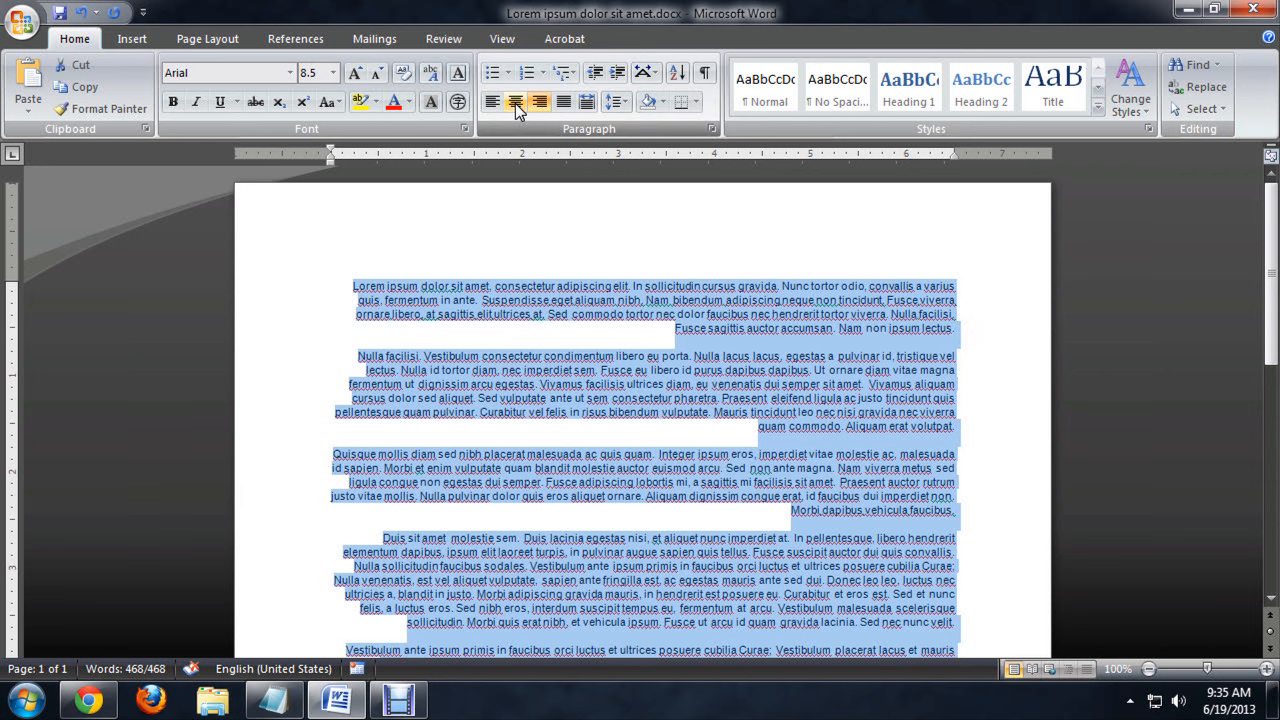
left_click(516, 102)
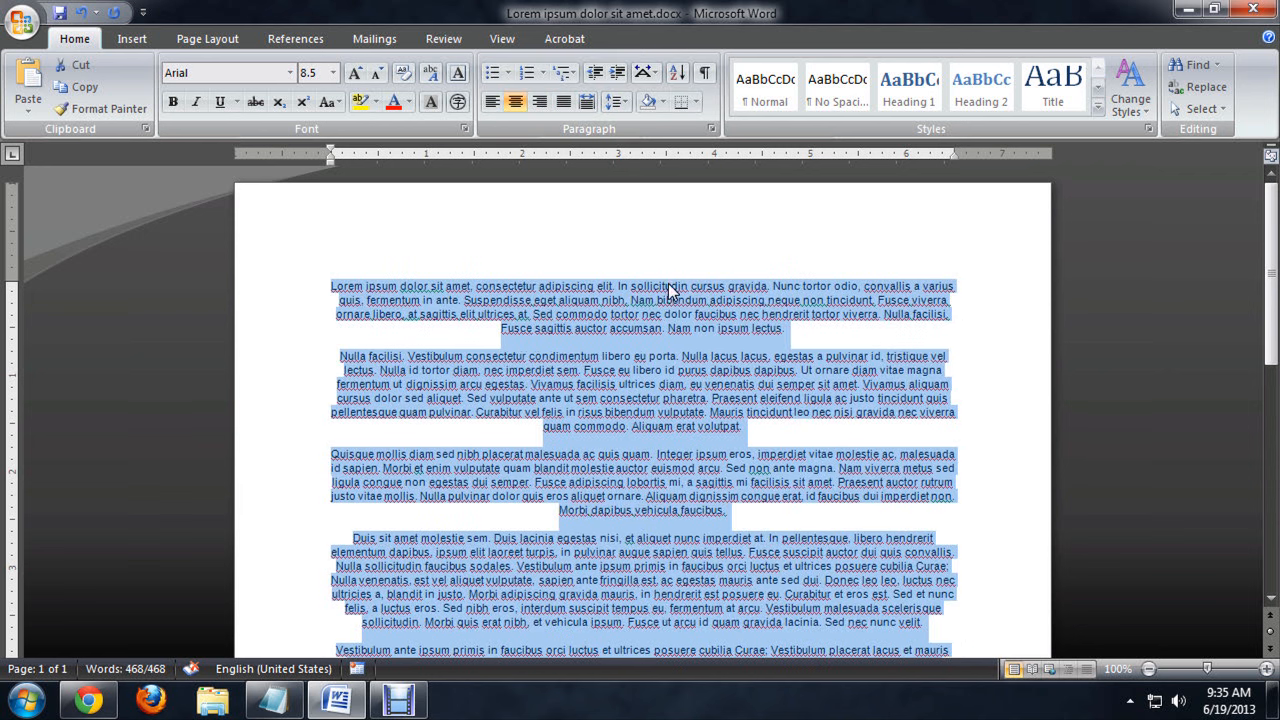
mouse_move(564, 102)
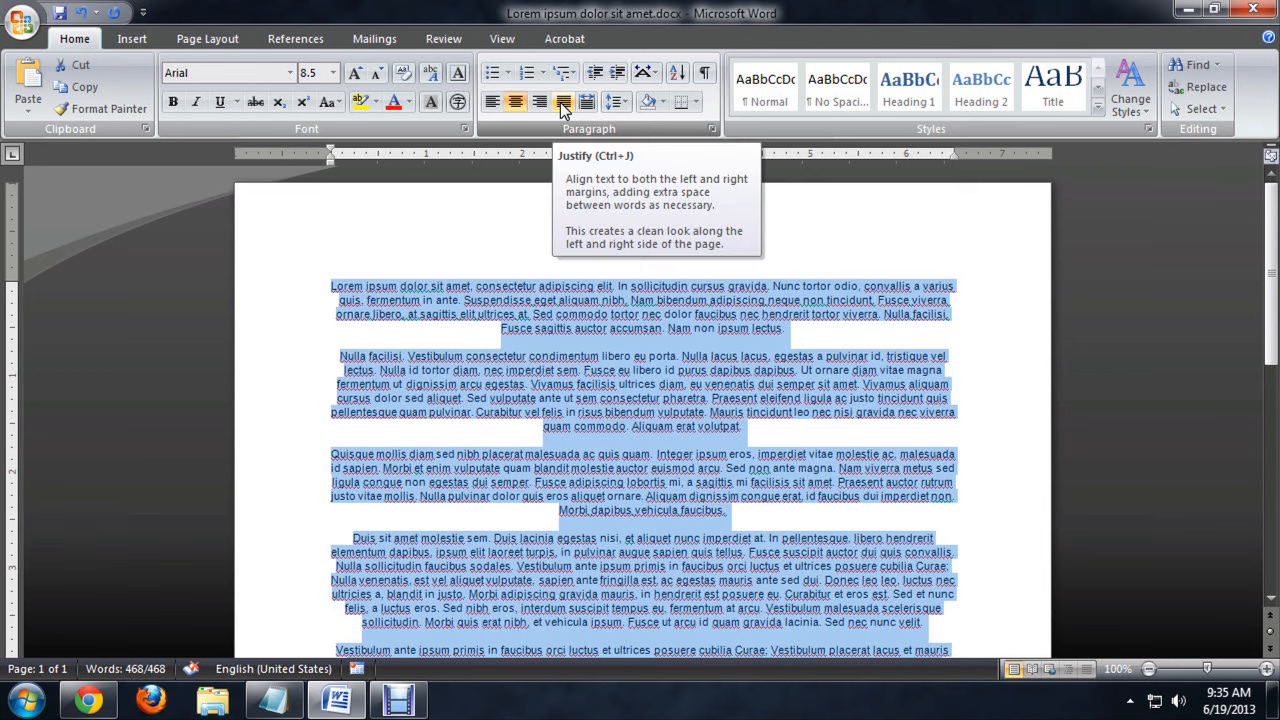
left_click(564, 102)
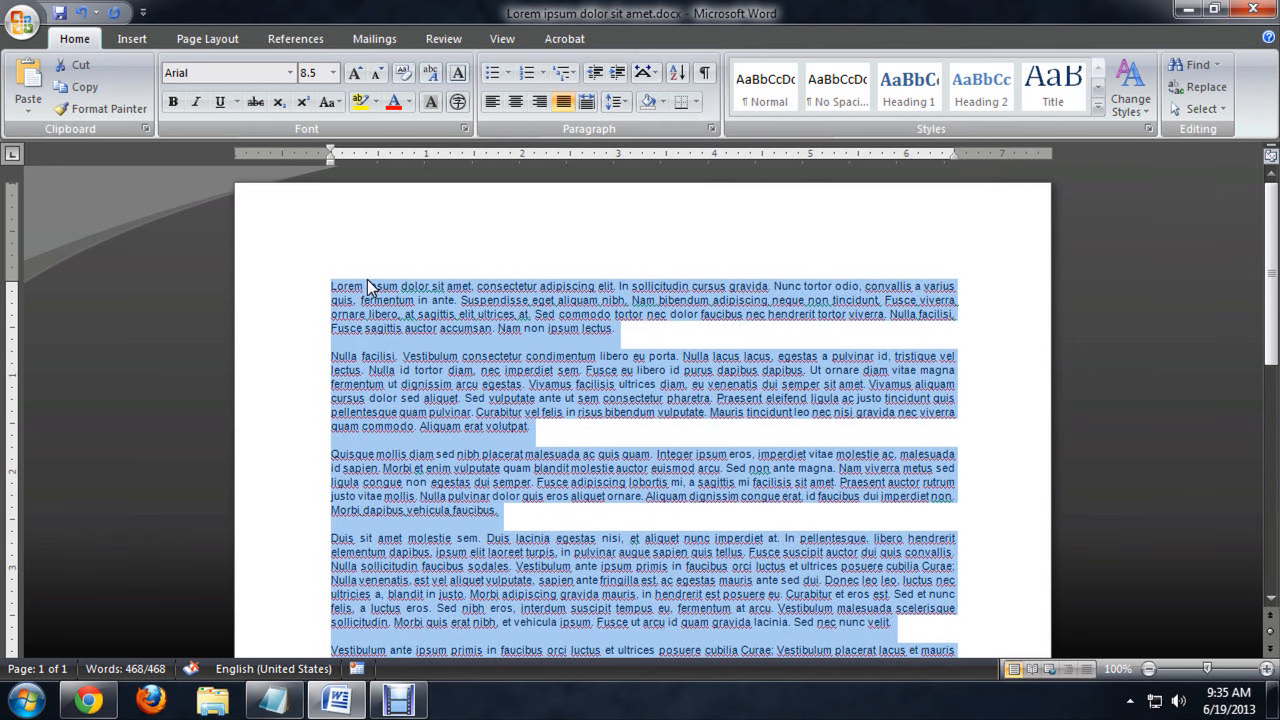
left_click(992, 418)
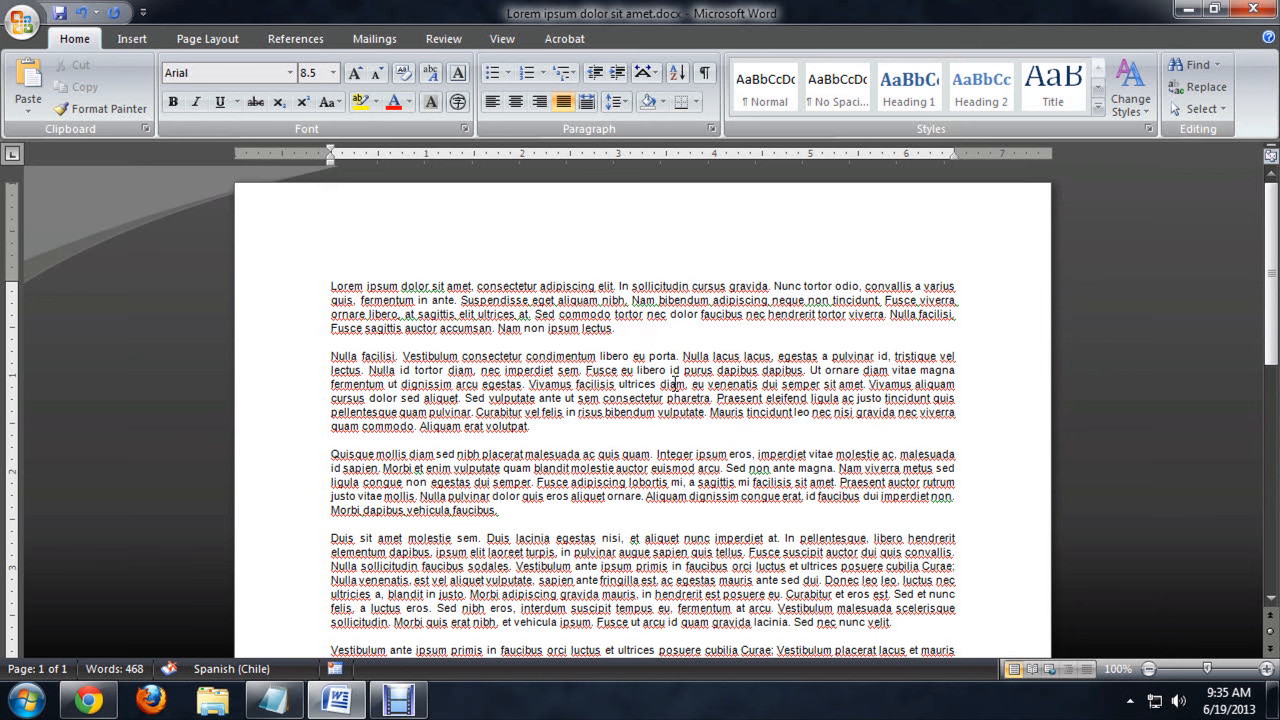
scroll("down", 3)
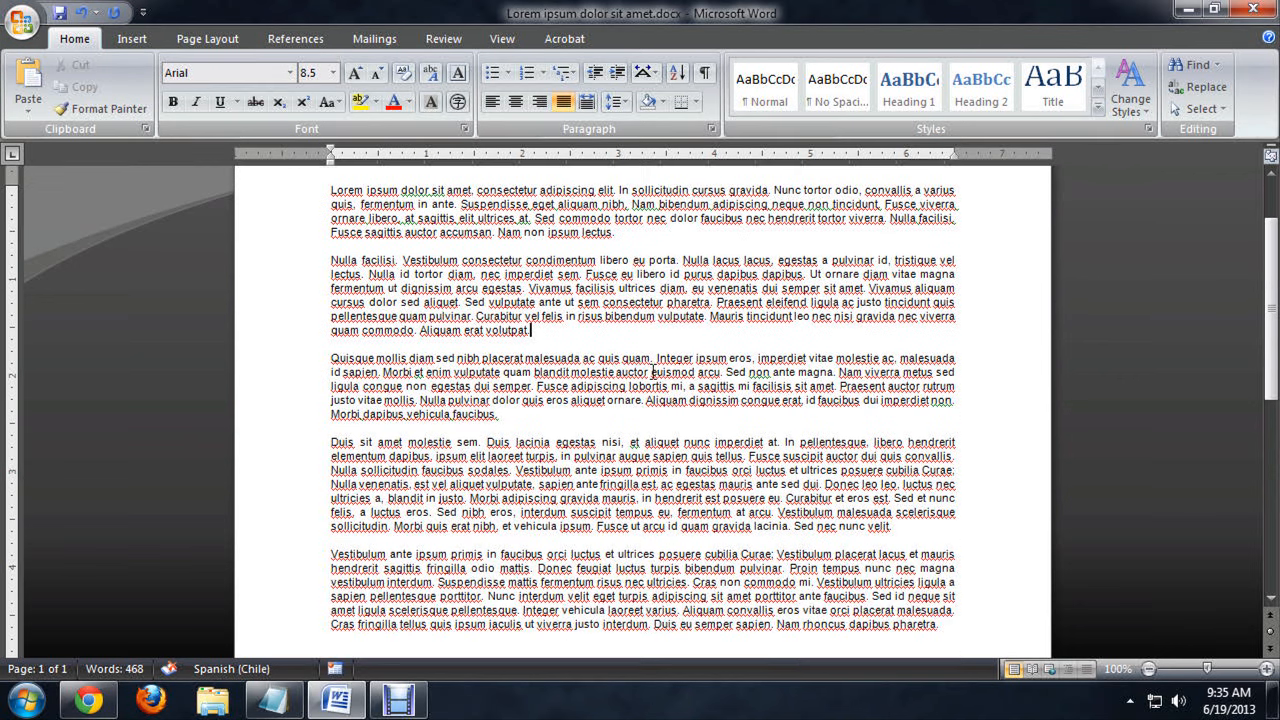
scroll("down", 3)
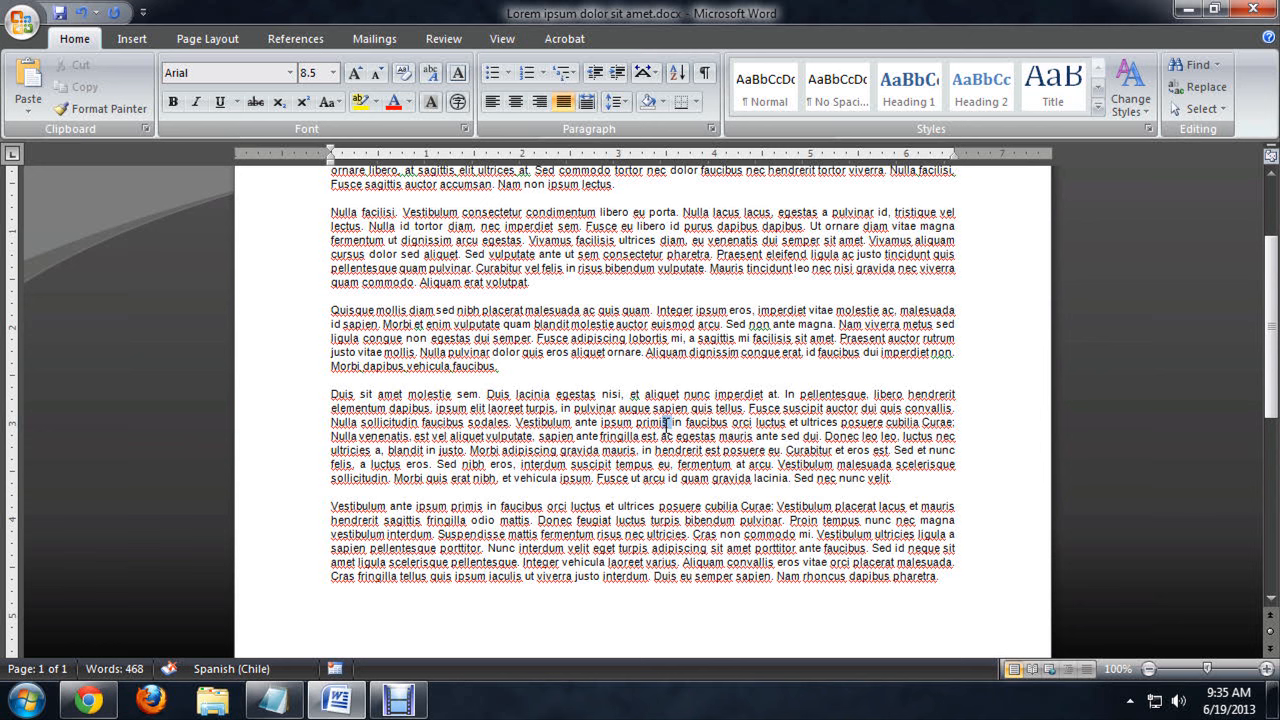
scroll("up", 3)
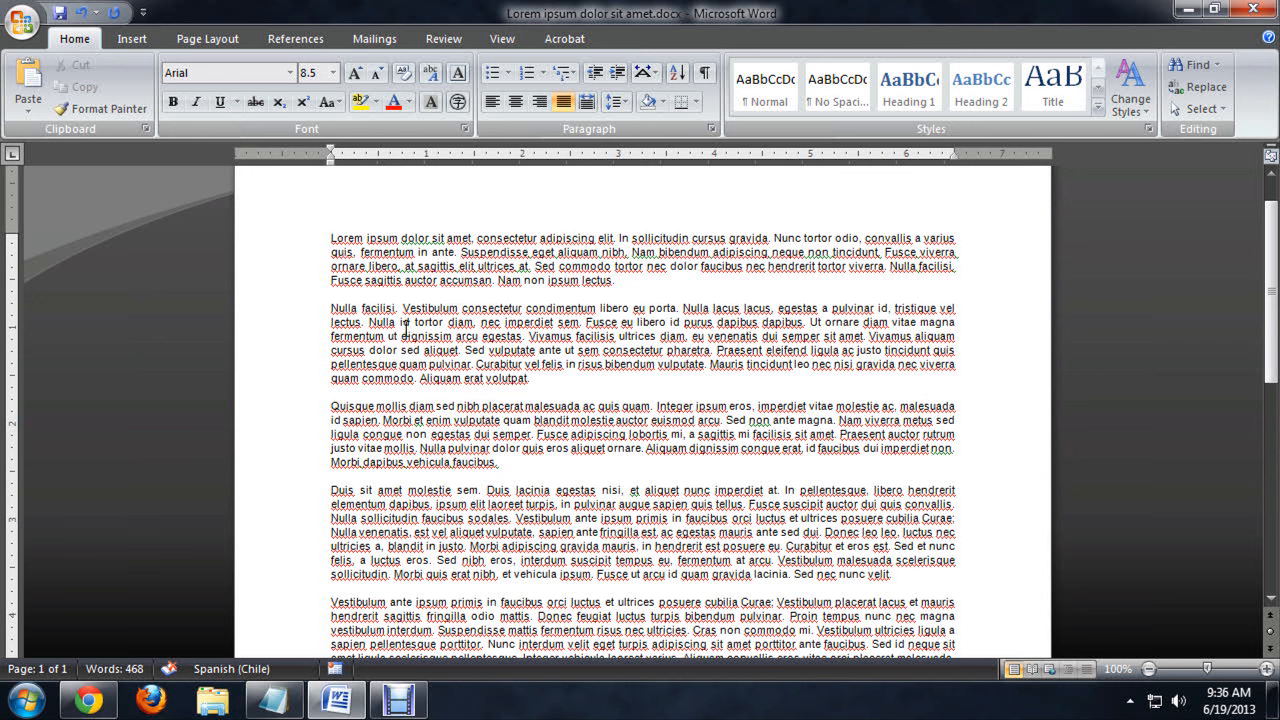
mouse_move(720, 500)
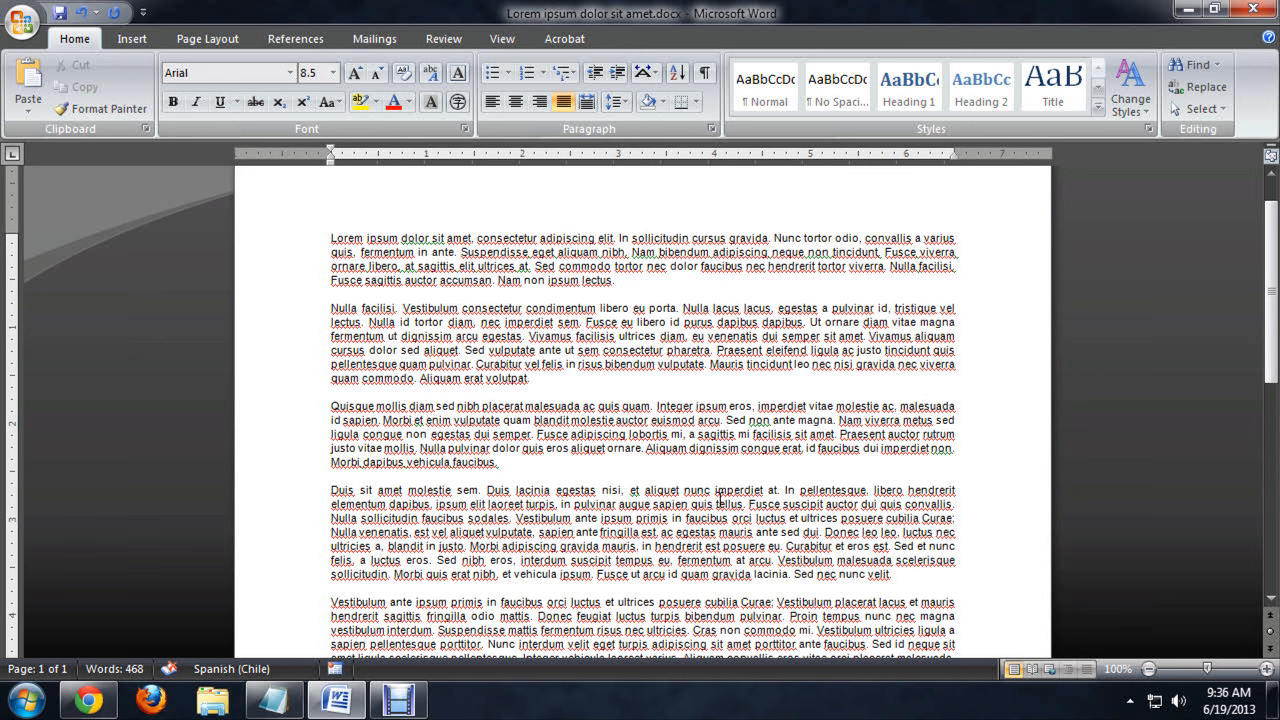